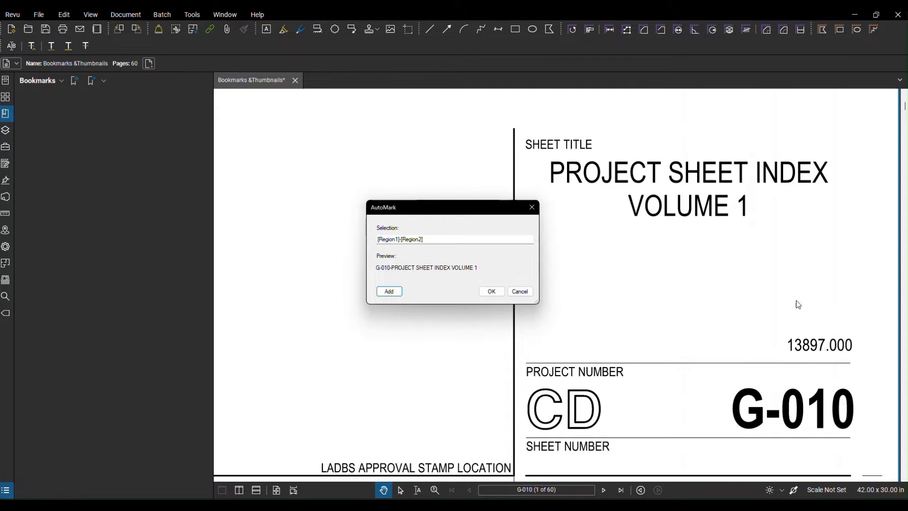
Confirm the {Region1}-{Region2} bookmark naming, e.g. G-010-PROJECT SHEET INDEX VOLUME 1.
left_click(490, 291)
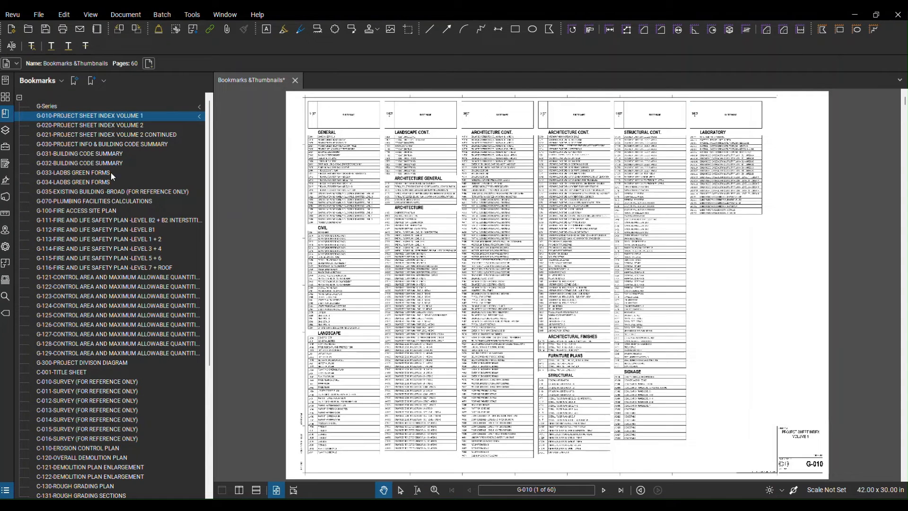
Select a sheet bookmark in the Bookmarks panel to group it under G-Series.
left_click(28, 106)
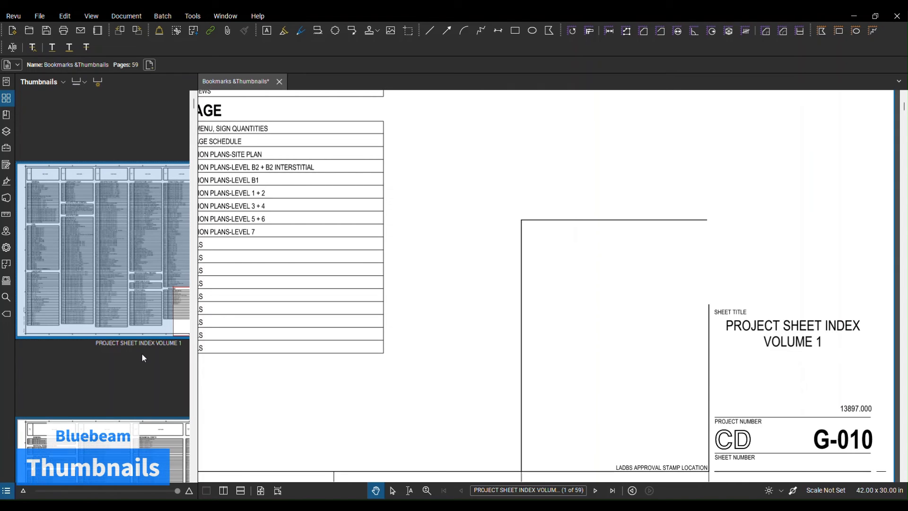
Show the thumbnail caption options, Page Label and Page Scale.
left_click(75, 82)
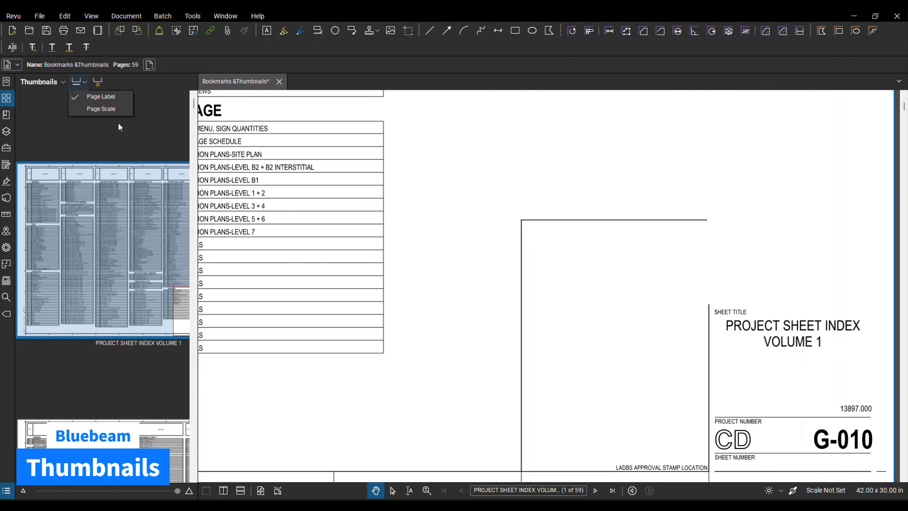
Enable Page Scale so thumbnails read Scale Not Set beneath the page label.
left_click(100, 108)
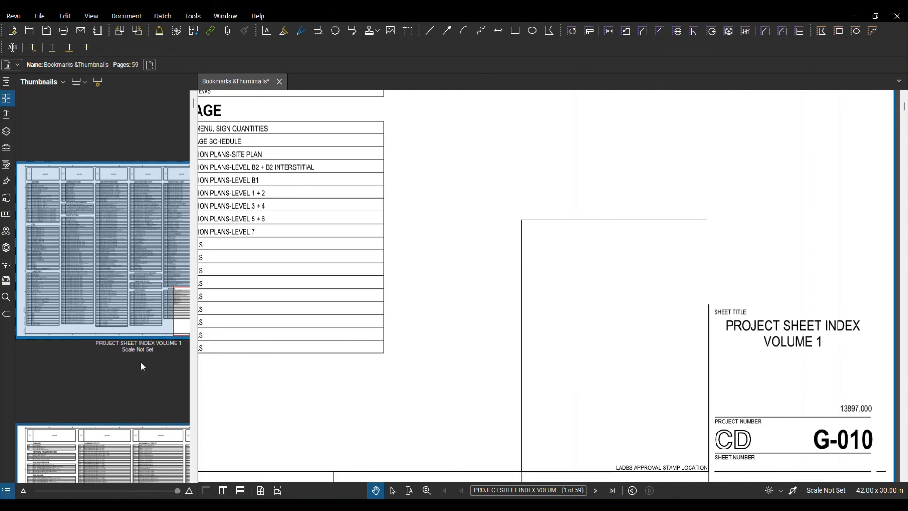